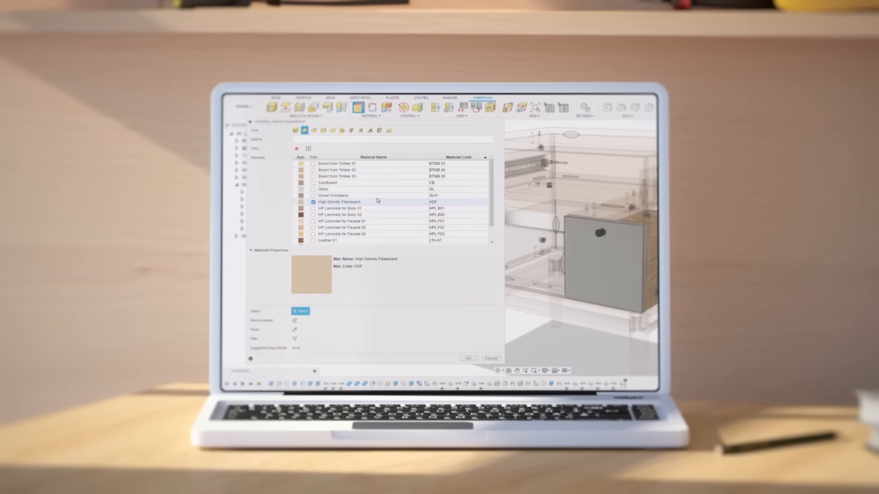
Assign High Density Fiberboard (HDF) as the part's woodworking material.
left_click(300, 311)
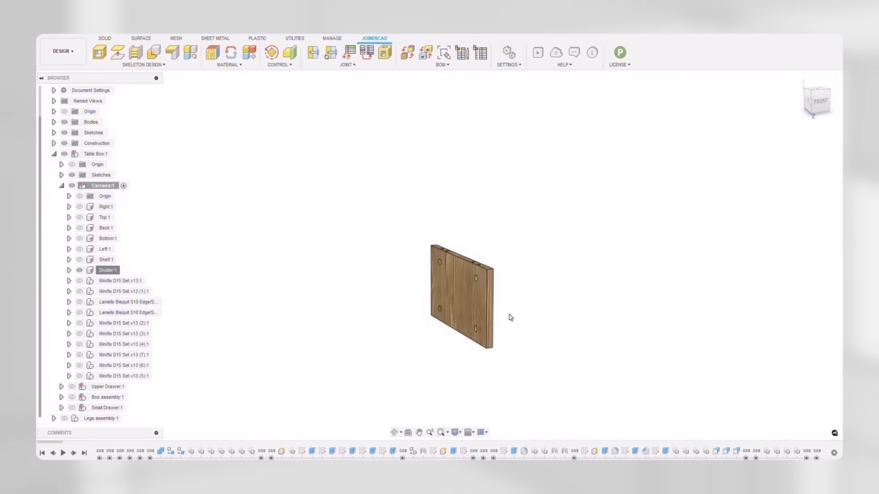
Bring up the context menu of the isolated Divider:1 component.
right_click(107, 270)
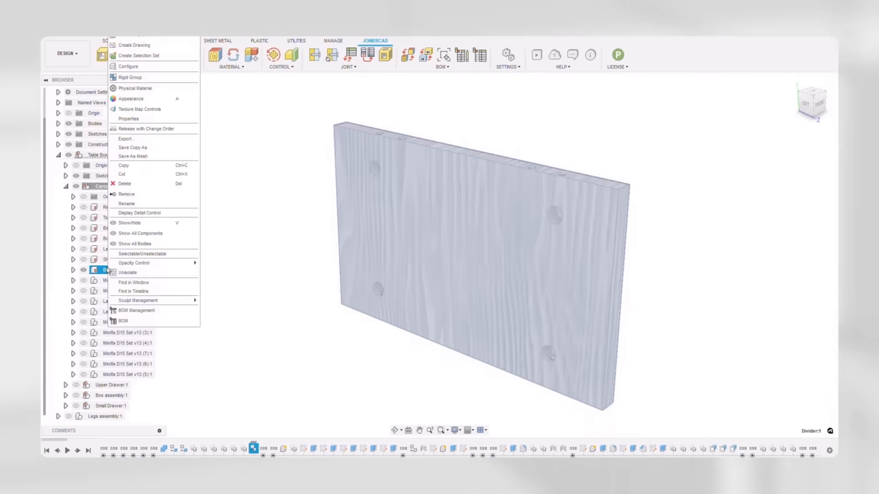